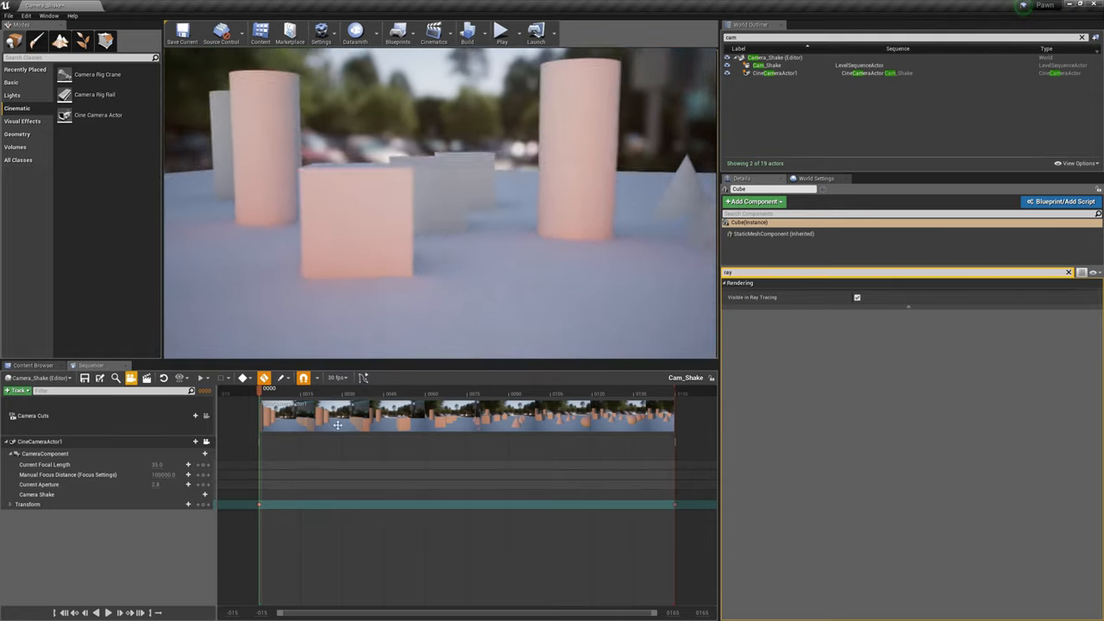
Step: Play the Cam_Shake sequence from the cine camera's view, then stop playback
left_click(613, 389)
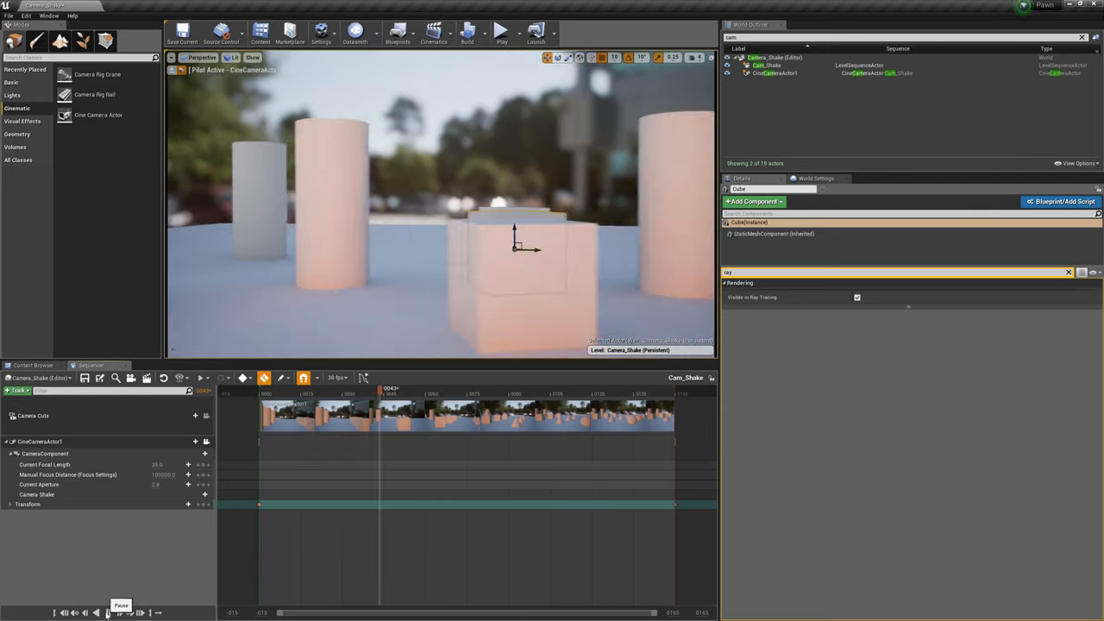
left_click(107, 613)
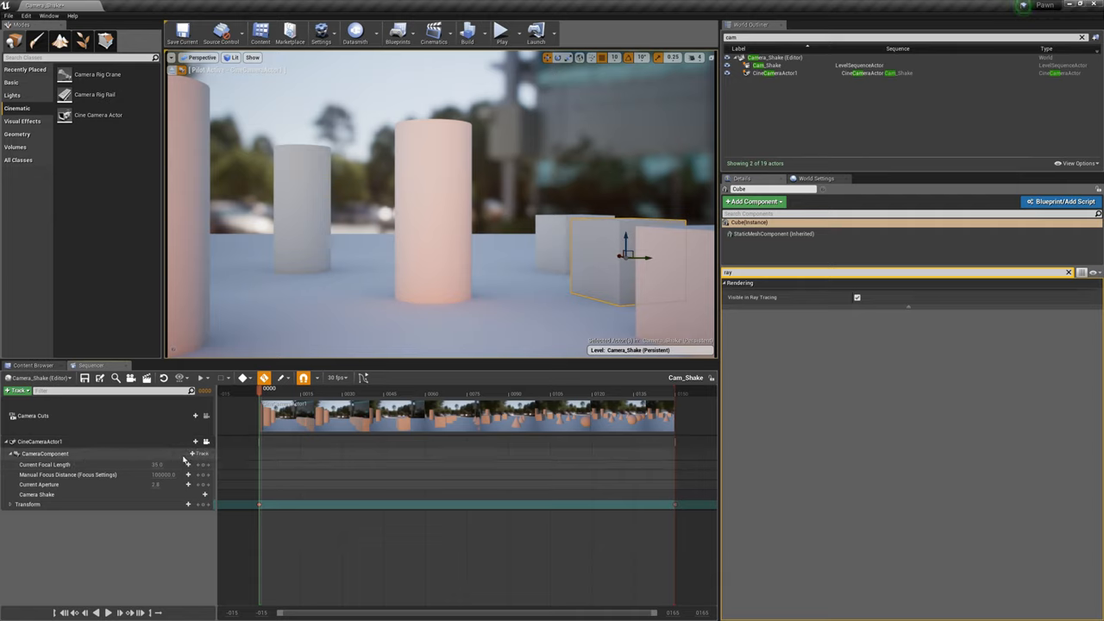
left_click(202, 452)
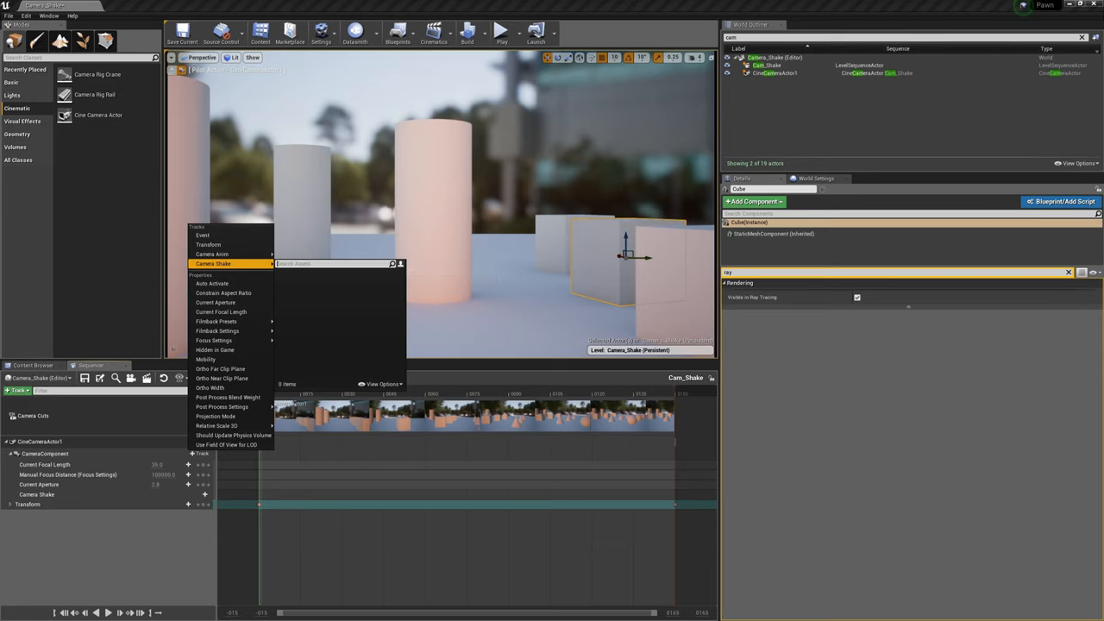
mouse_move(289, 296)
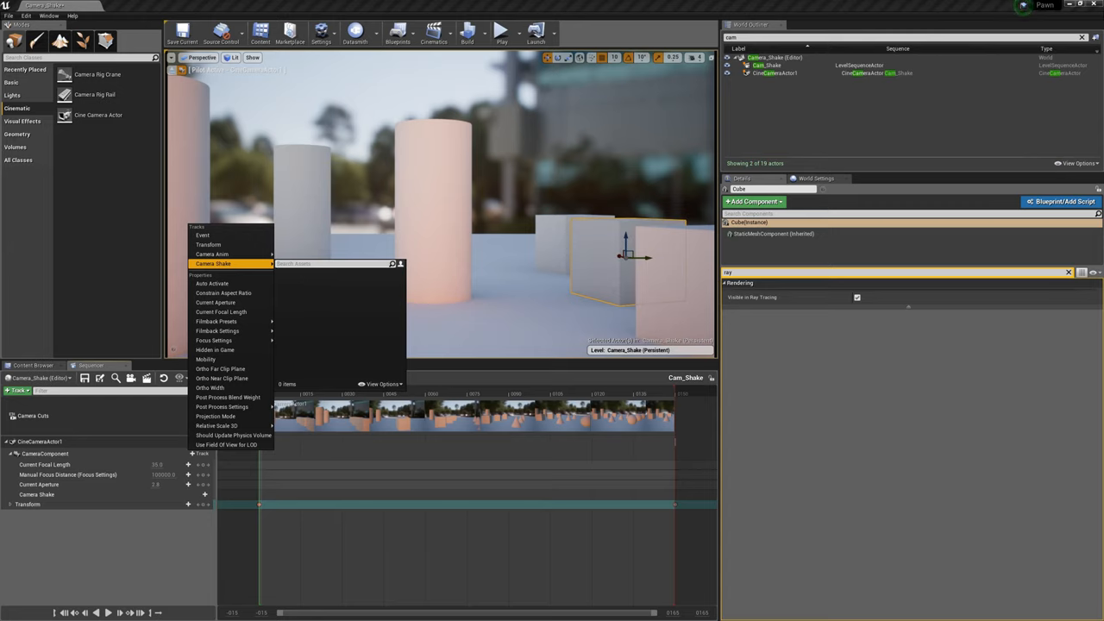
mouse_move(331, 291)
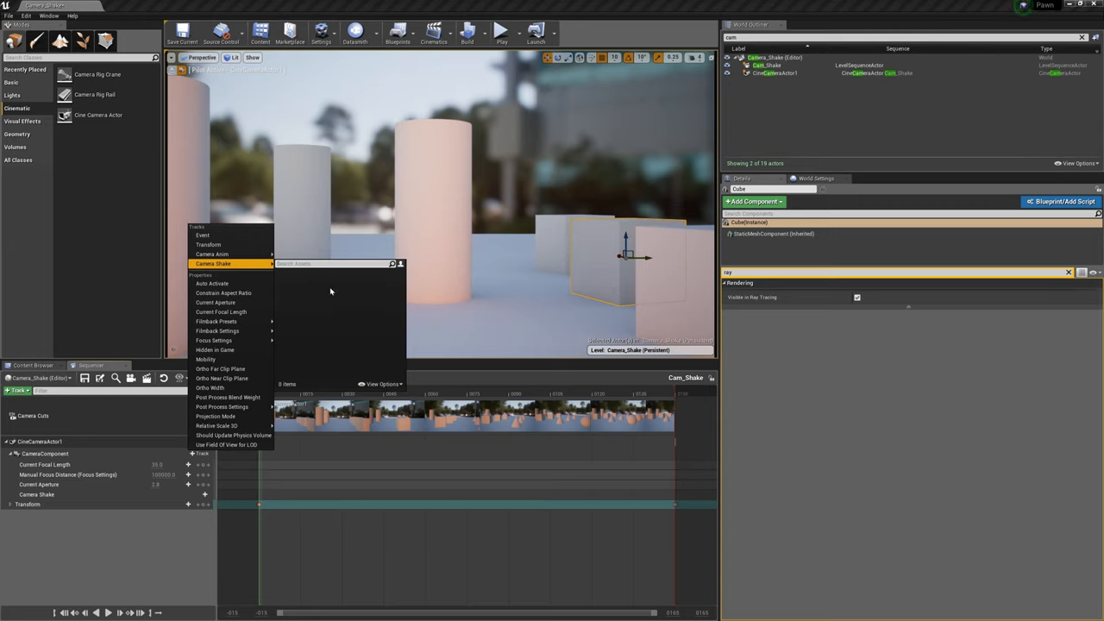
mouse_move(316, 283)
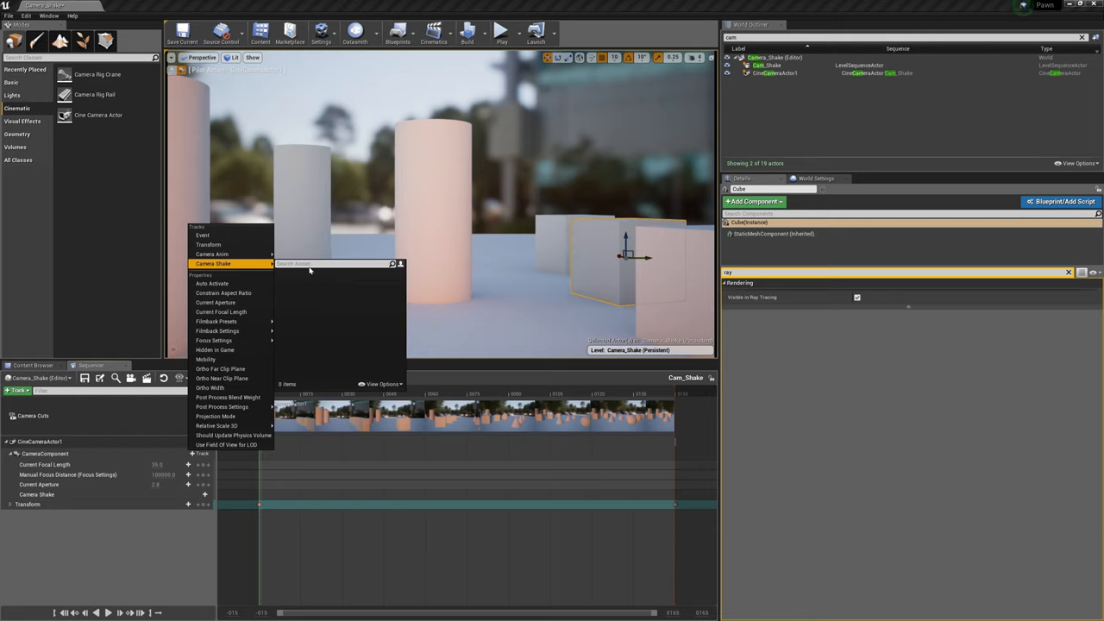
mouse_move(213, 263)
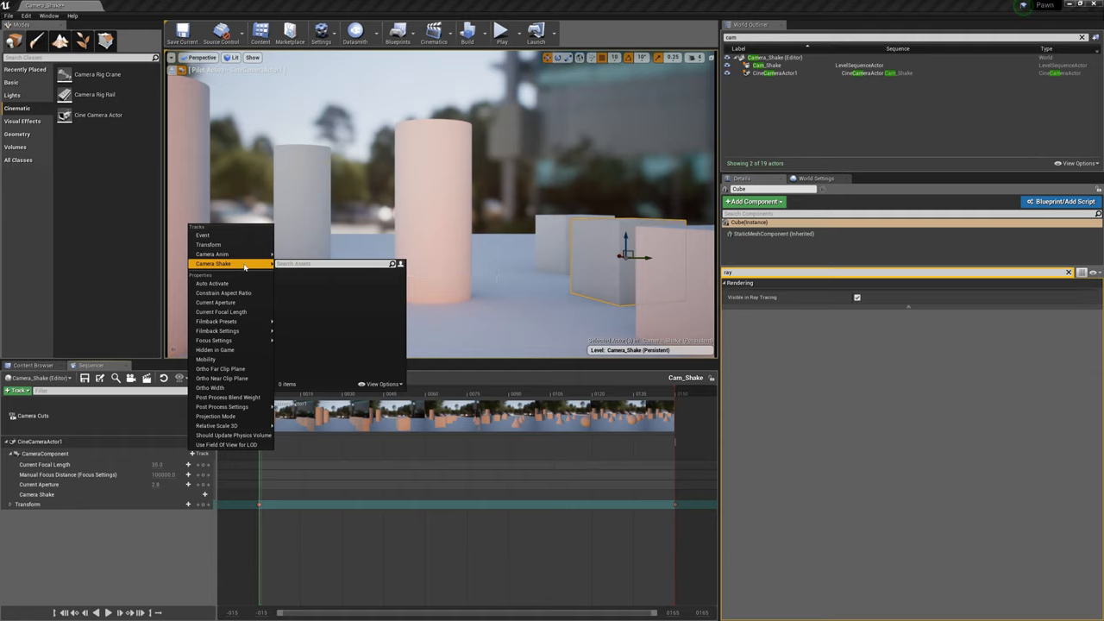
mouse_move(241, 277)
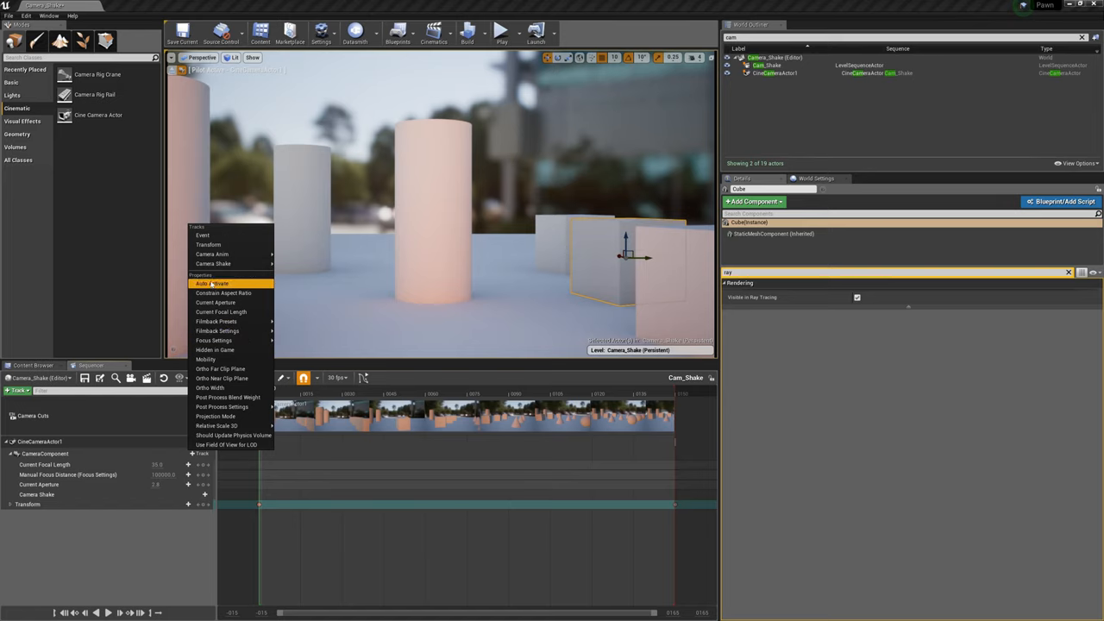
left_click(213, 263)
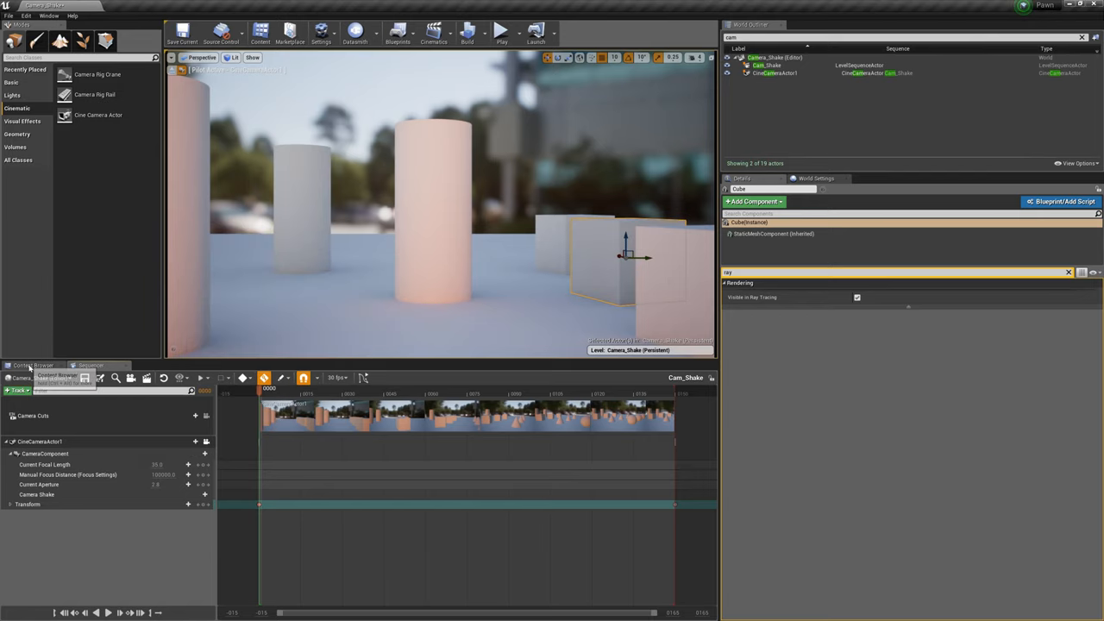
Step: Add a Blueprint Class in the Blueprints folder with CameraShake as its parent
left_click(33, 365)
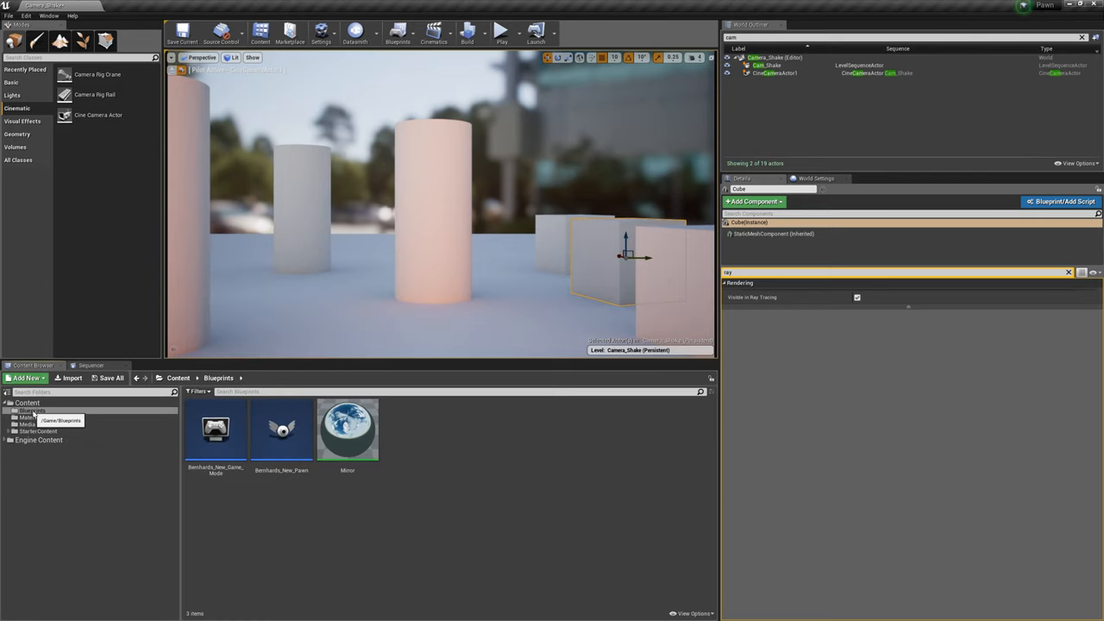
left_click(27, 378)
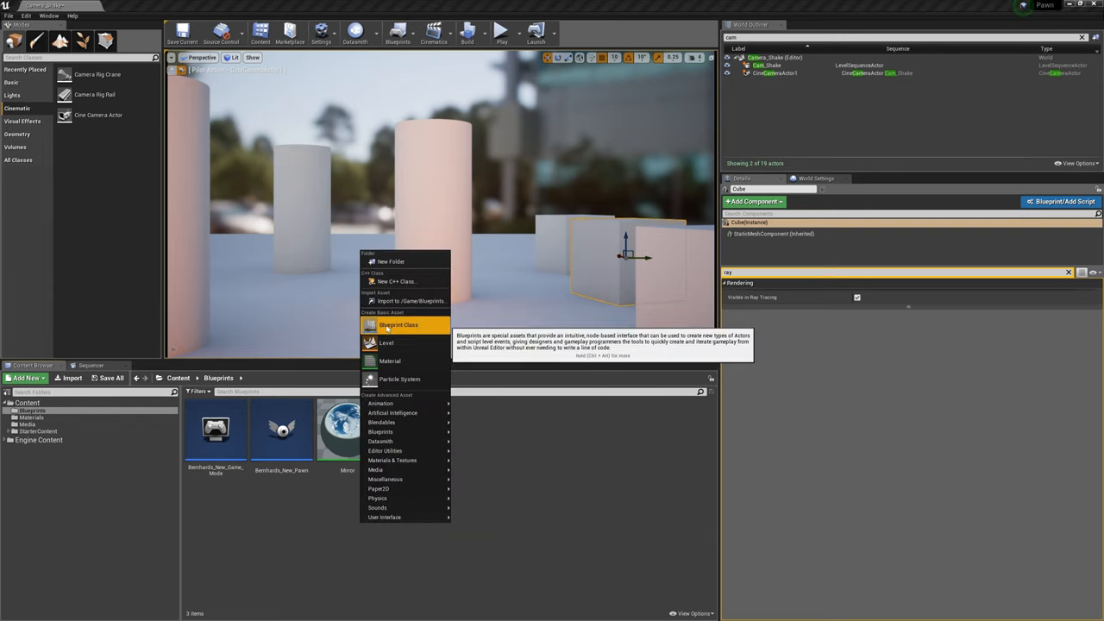
left_click(398, 325)
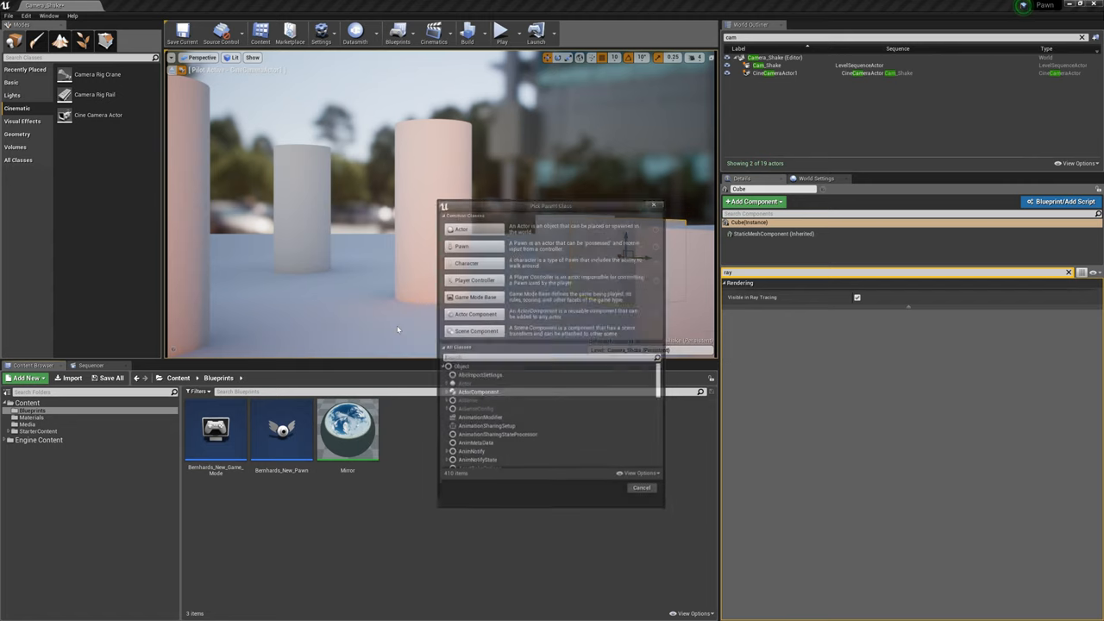
left_click_drag(551, 206, 491, 161)
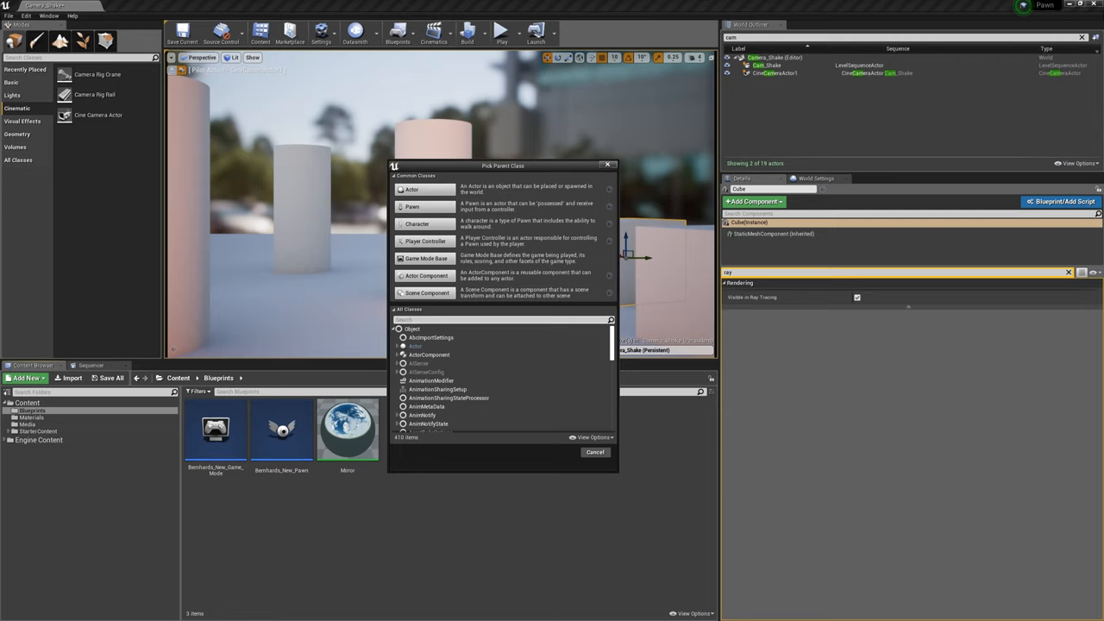
type("camreashake")
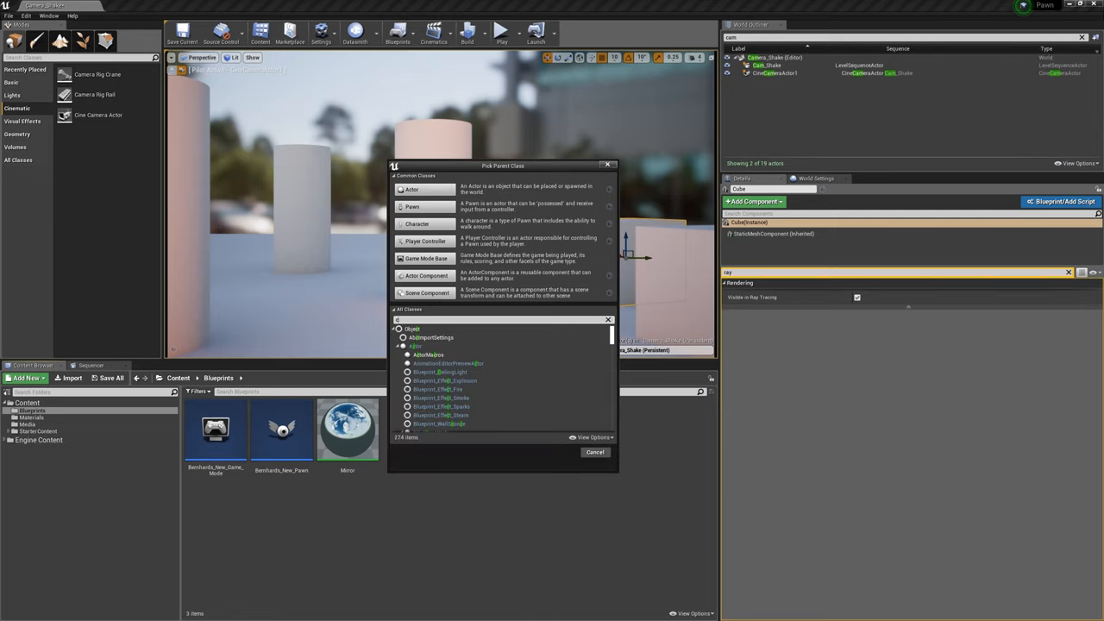
type("camerash")
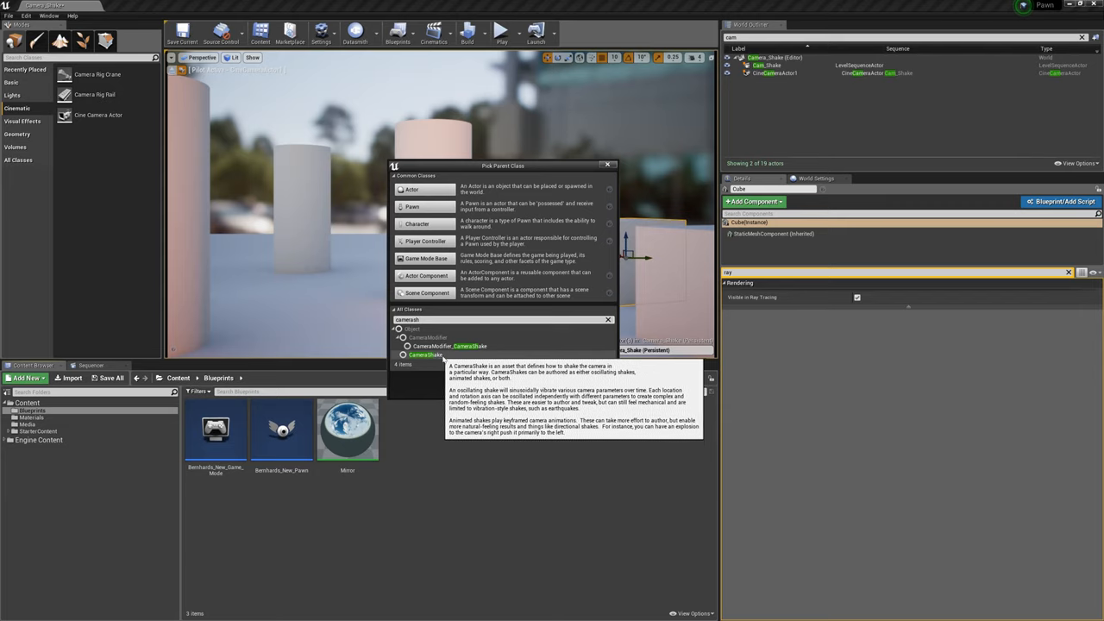
left_click(427, 354)
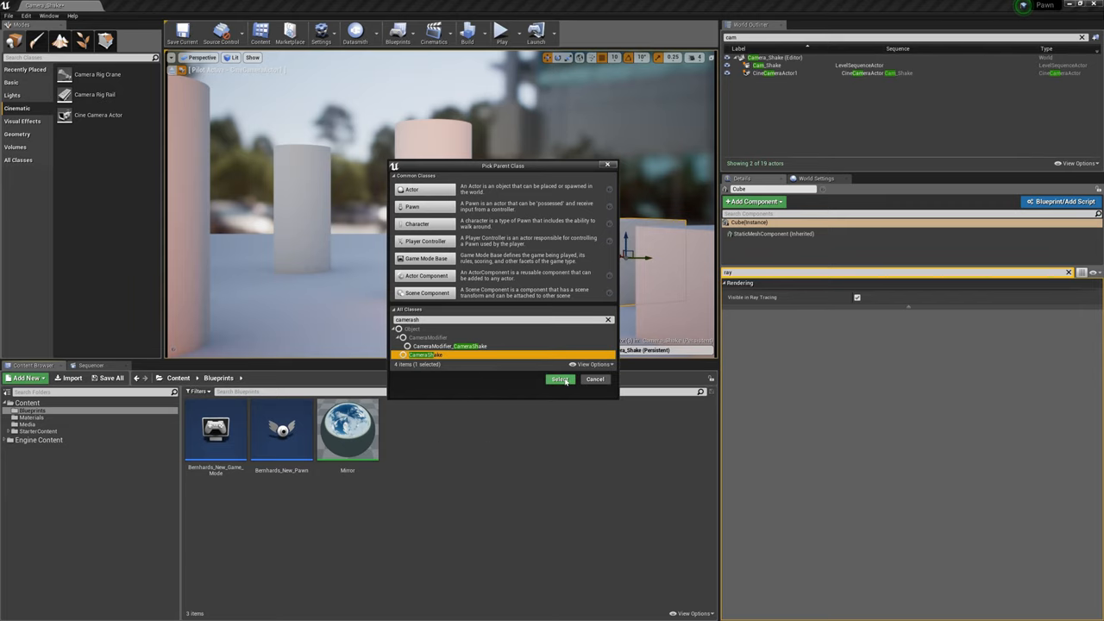
left_click(561, 380)
type("This_is_my_Walking_Camera_Shake")
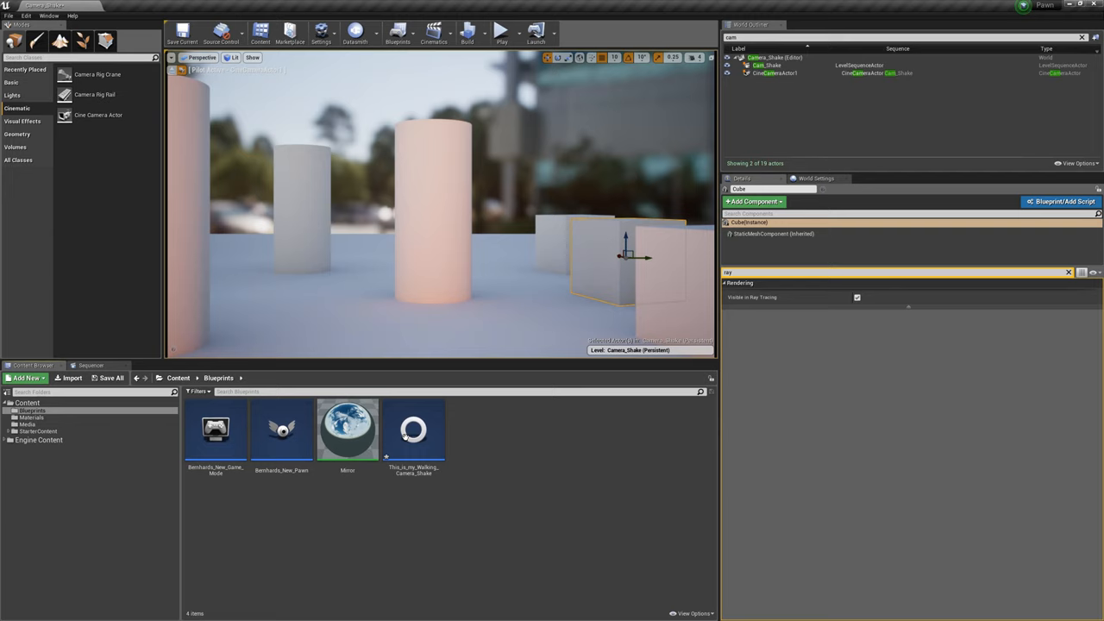
Step: Set the walking camera shake's Oscillation Duration to 150 and pitch amplitude to 5
left_click(413, 429)
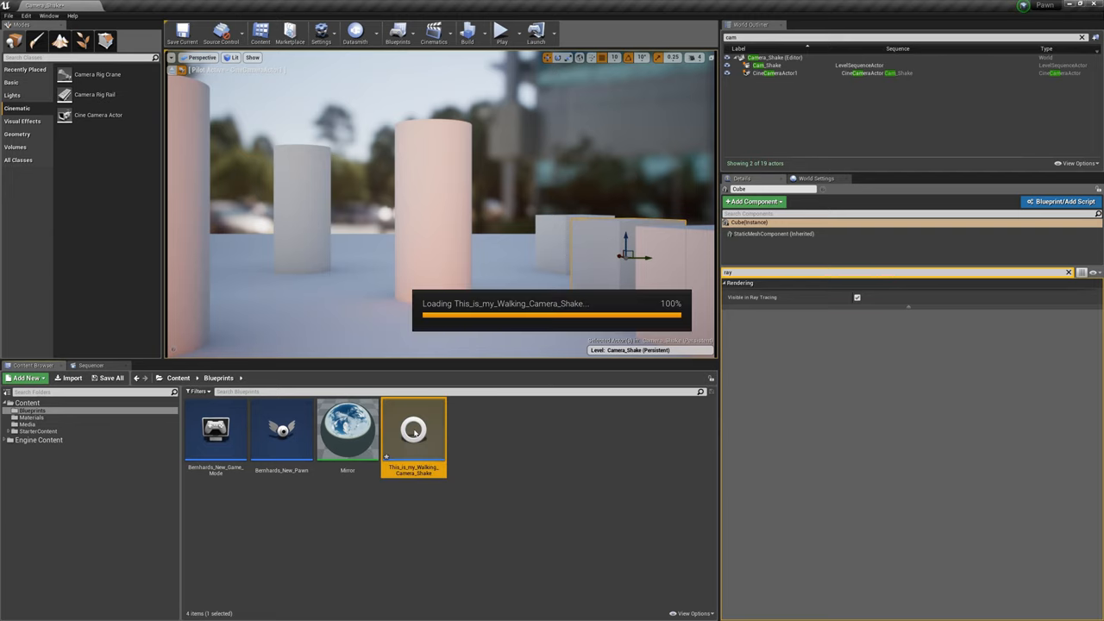
double_click(414, 430)
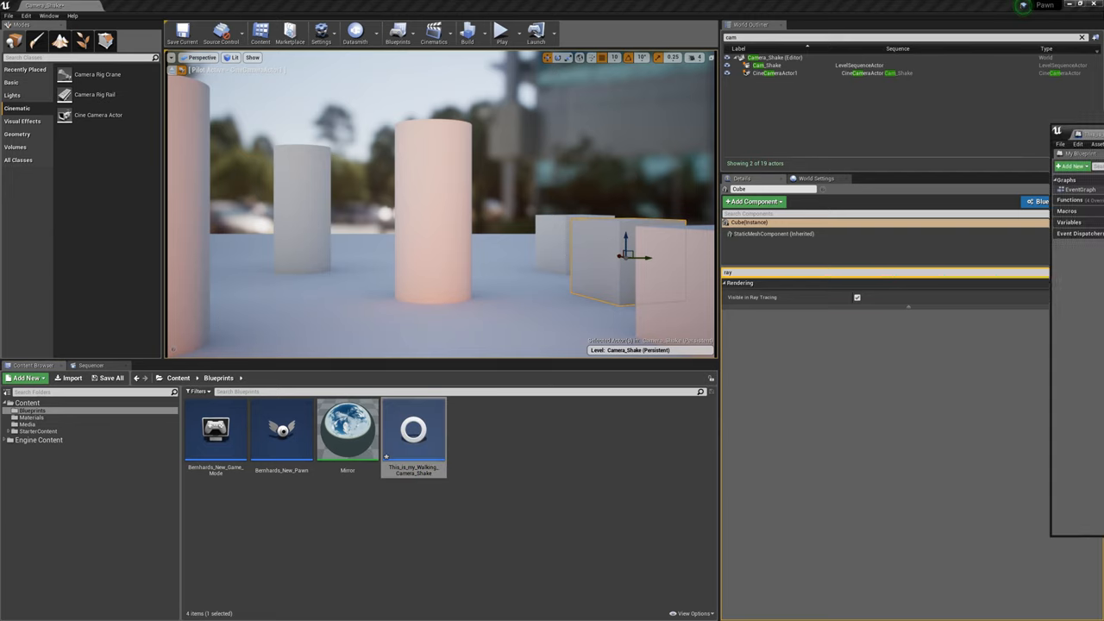
double_click(414, 429)
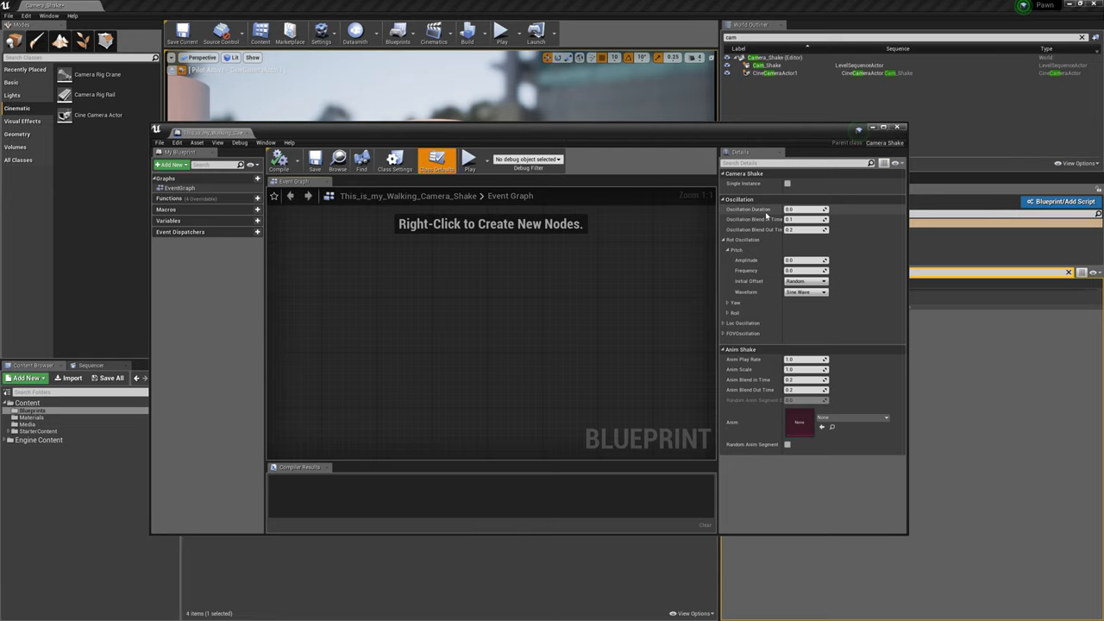
mouse_move(768, 219)
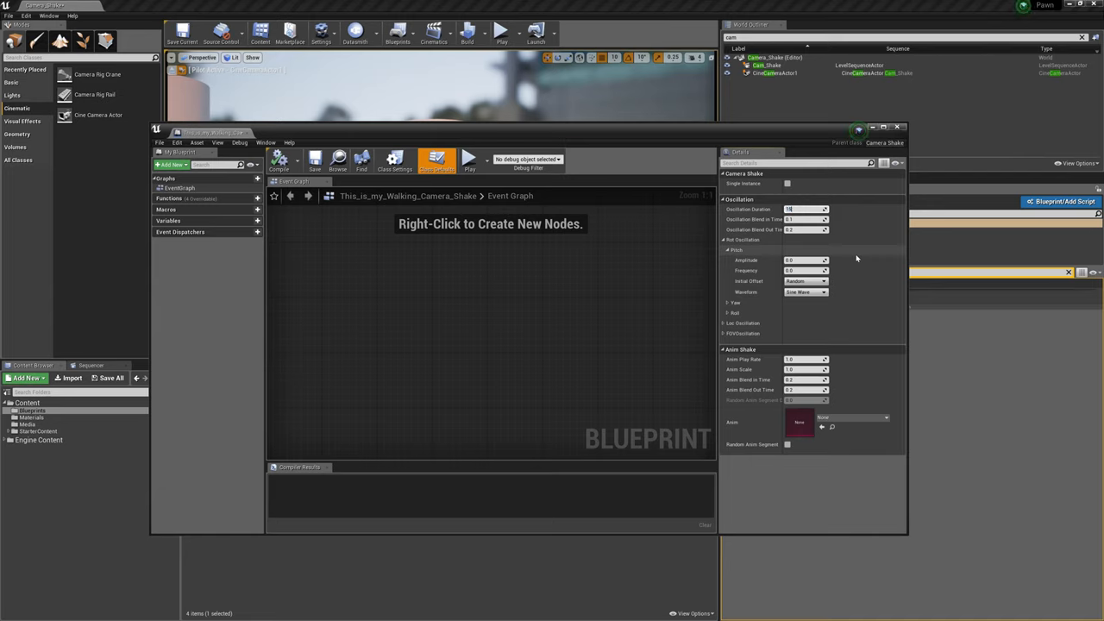
type("150.0")
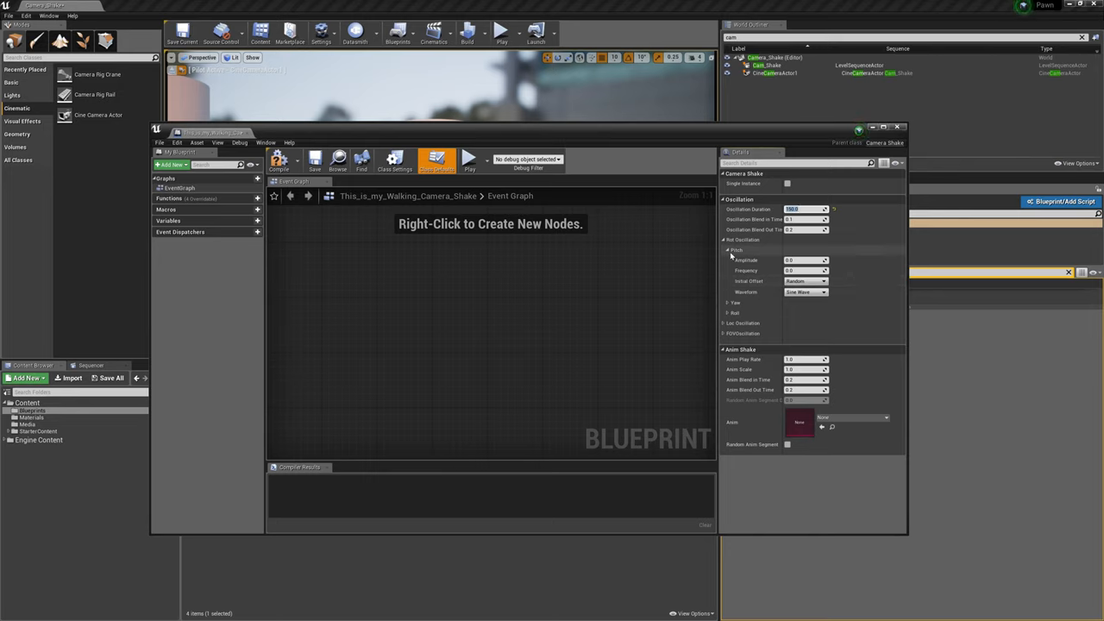
mouse_move(807, 260)
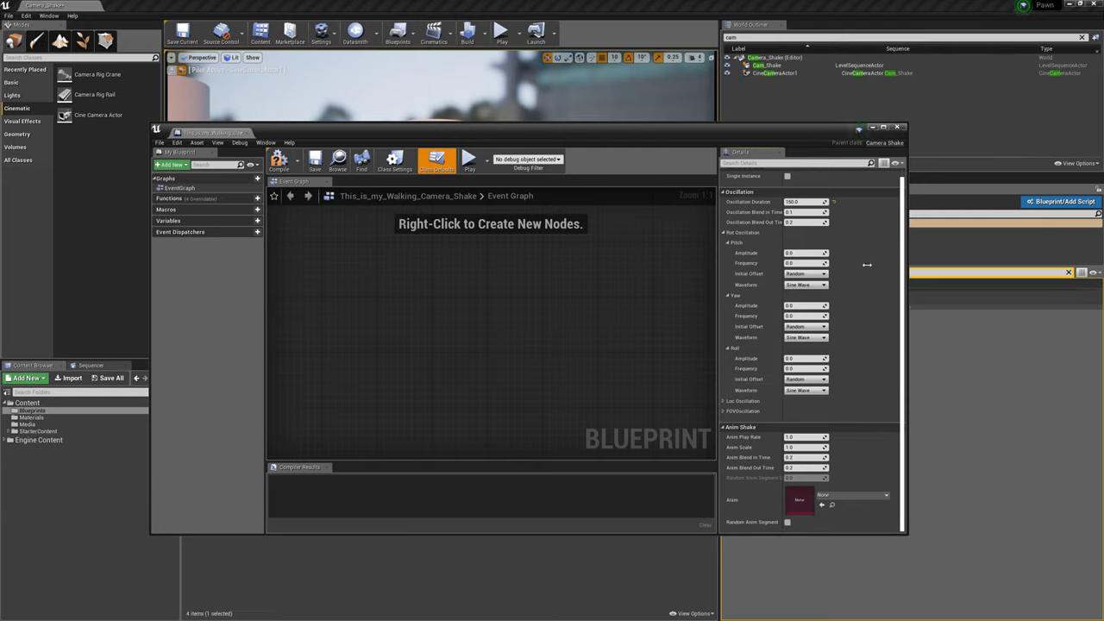
mouse_move(806, 202)
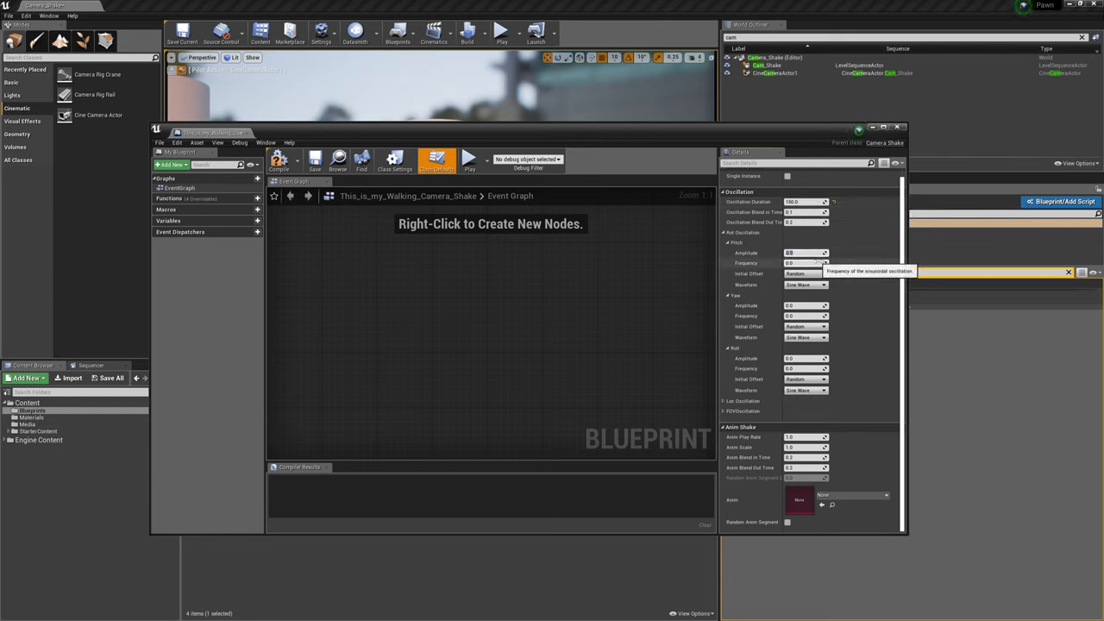
left_click(804, 253)
type("5")
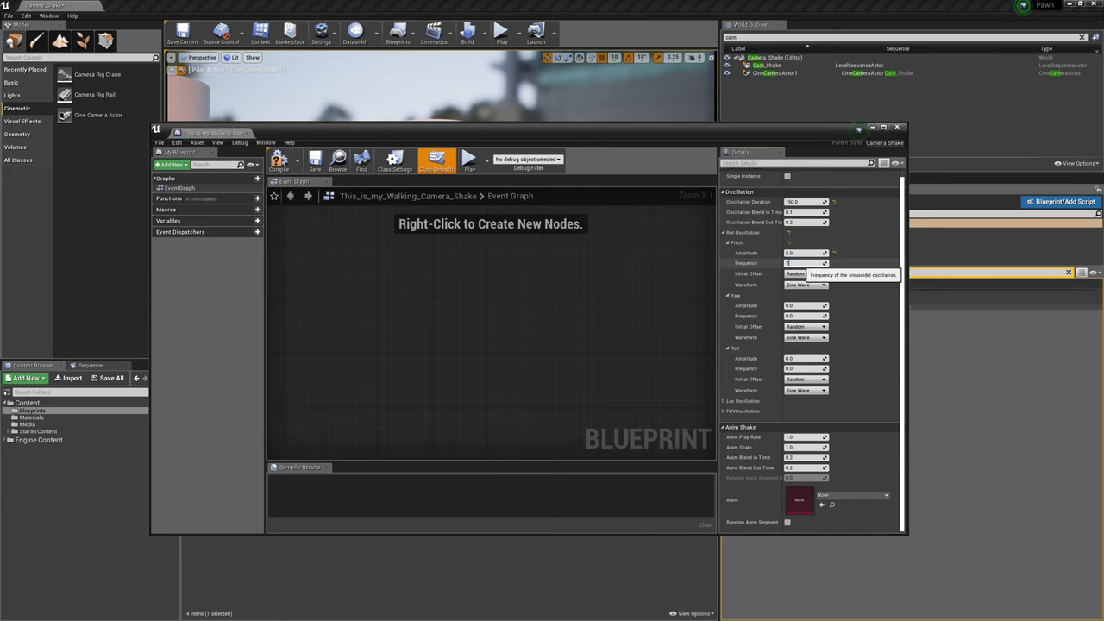
left_click(278, 159)
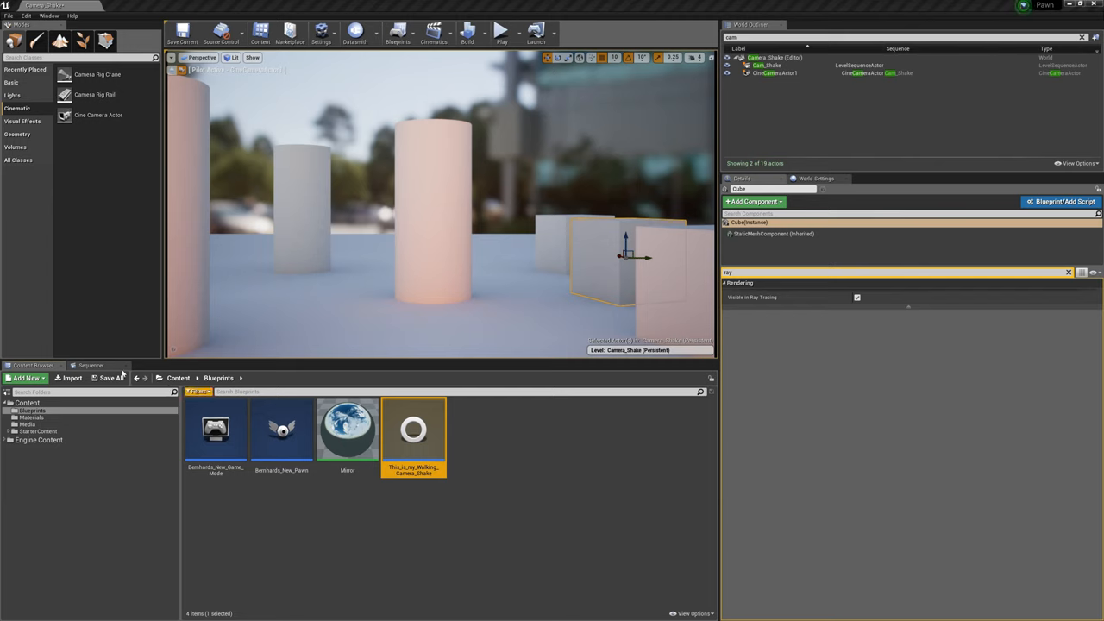
Step: Add a Camera Shake track with This_is_my_Walking_Camera_Shake to CineCameraActor1
left_click(90, 365)
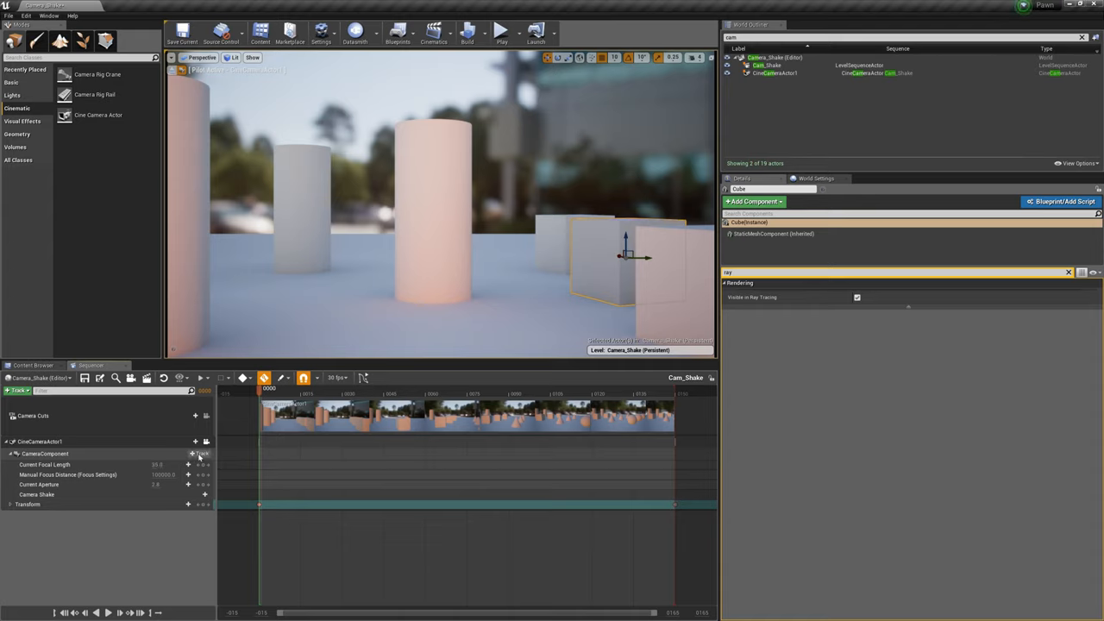
left_click(196, 453)
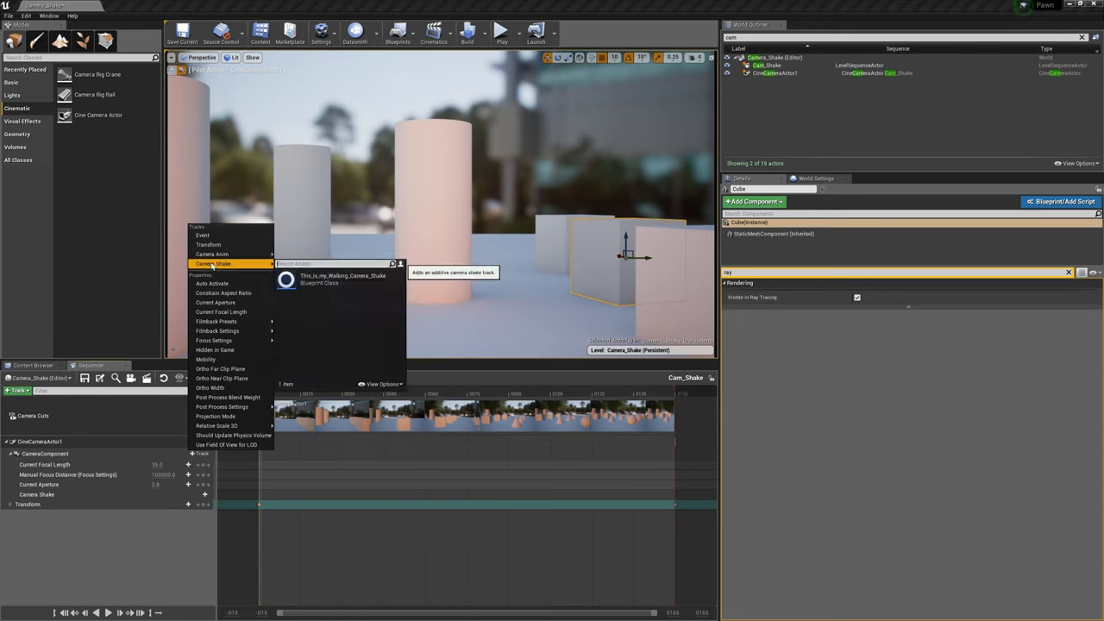
mouse_move(345, 278)
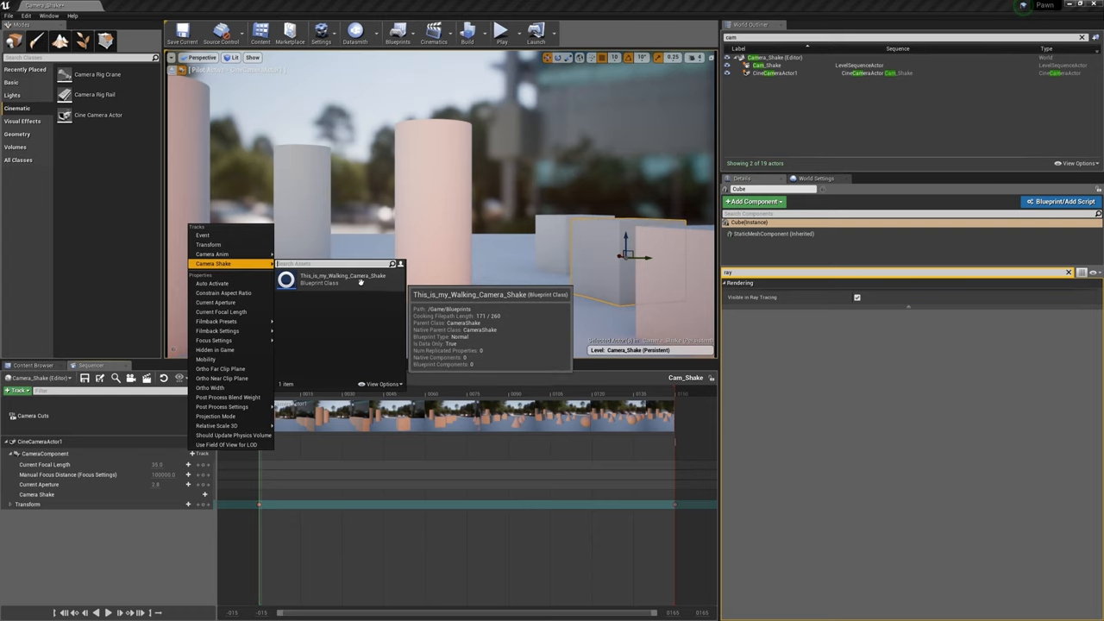
left_click(342, 279)
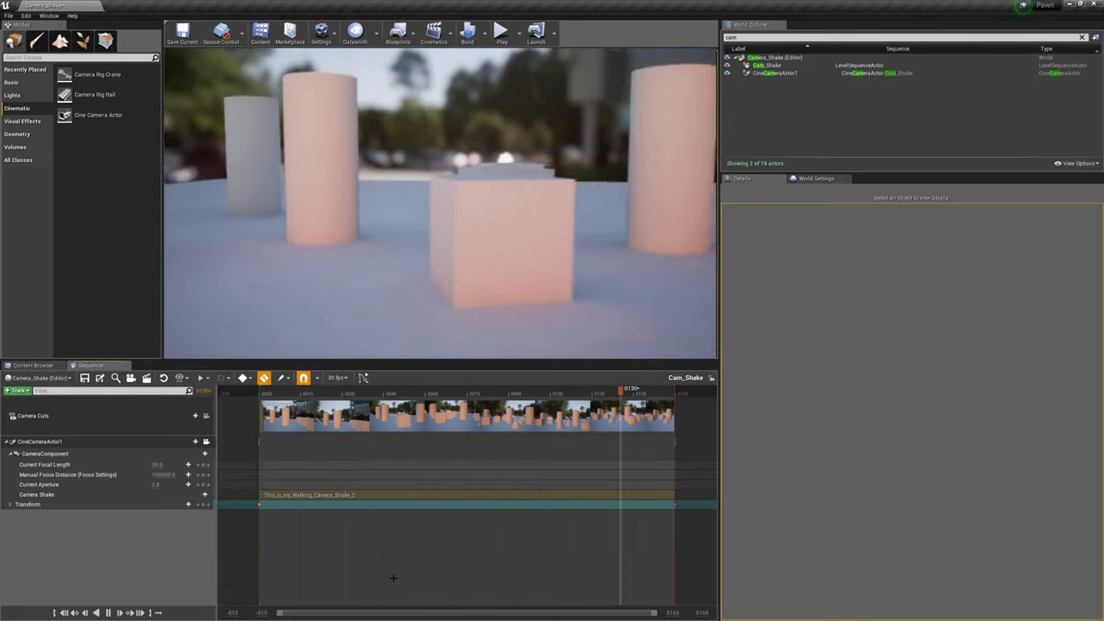
Step: Rewind the playhead to frame 0 and play the sequence with the shake
left_click_drag(622, 390, 677, 389)
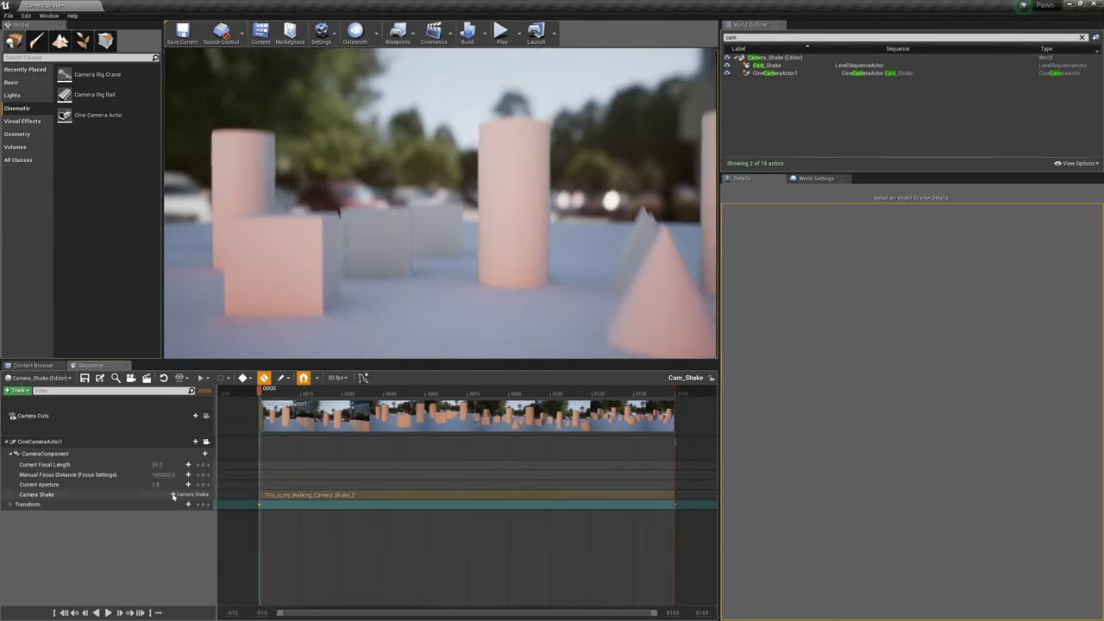
left_click(107, 613)
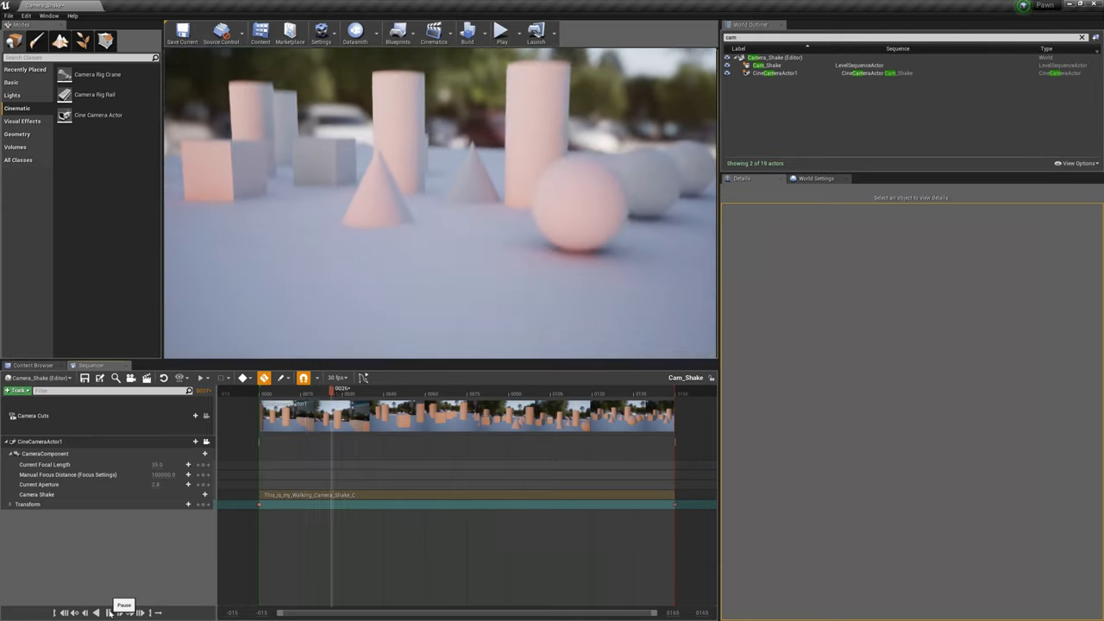